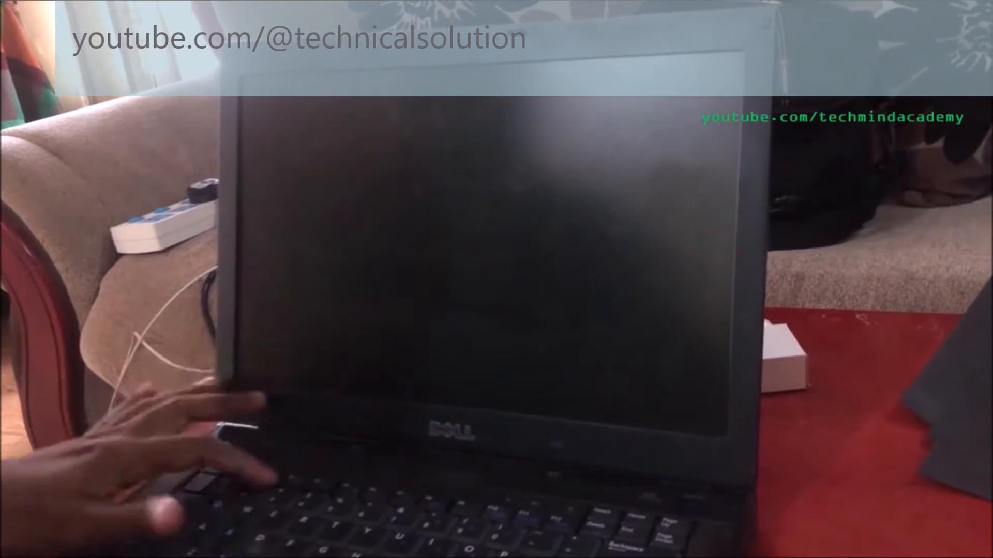
pyautogui.click(672, 497)
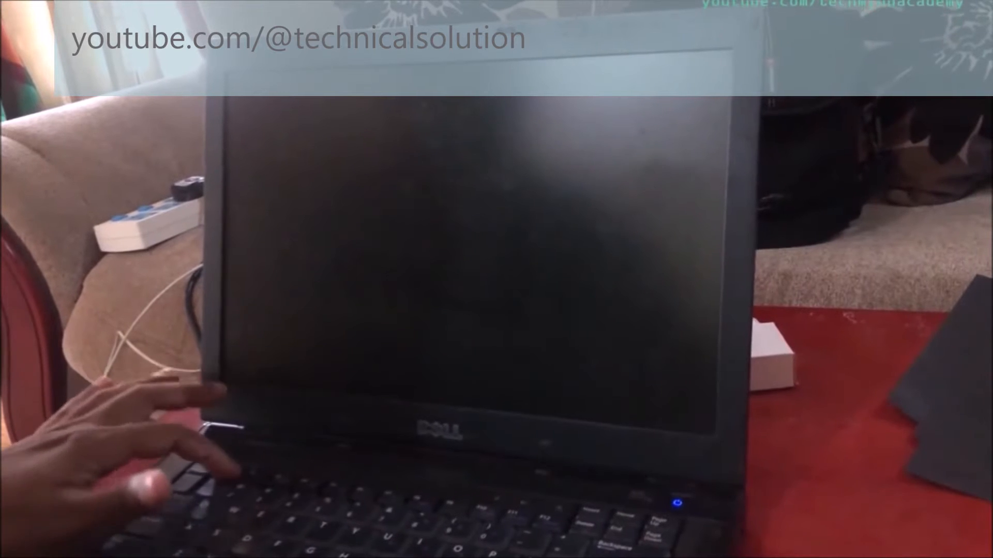